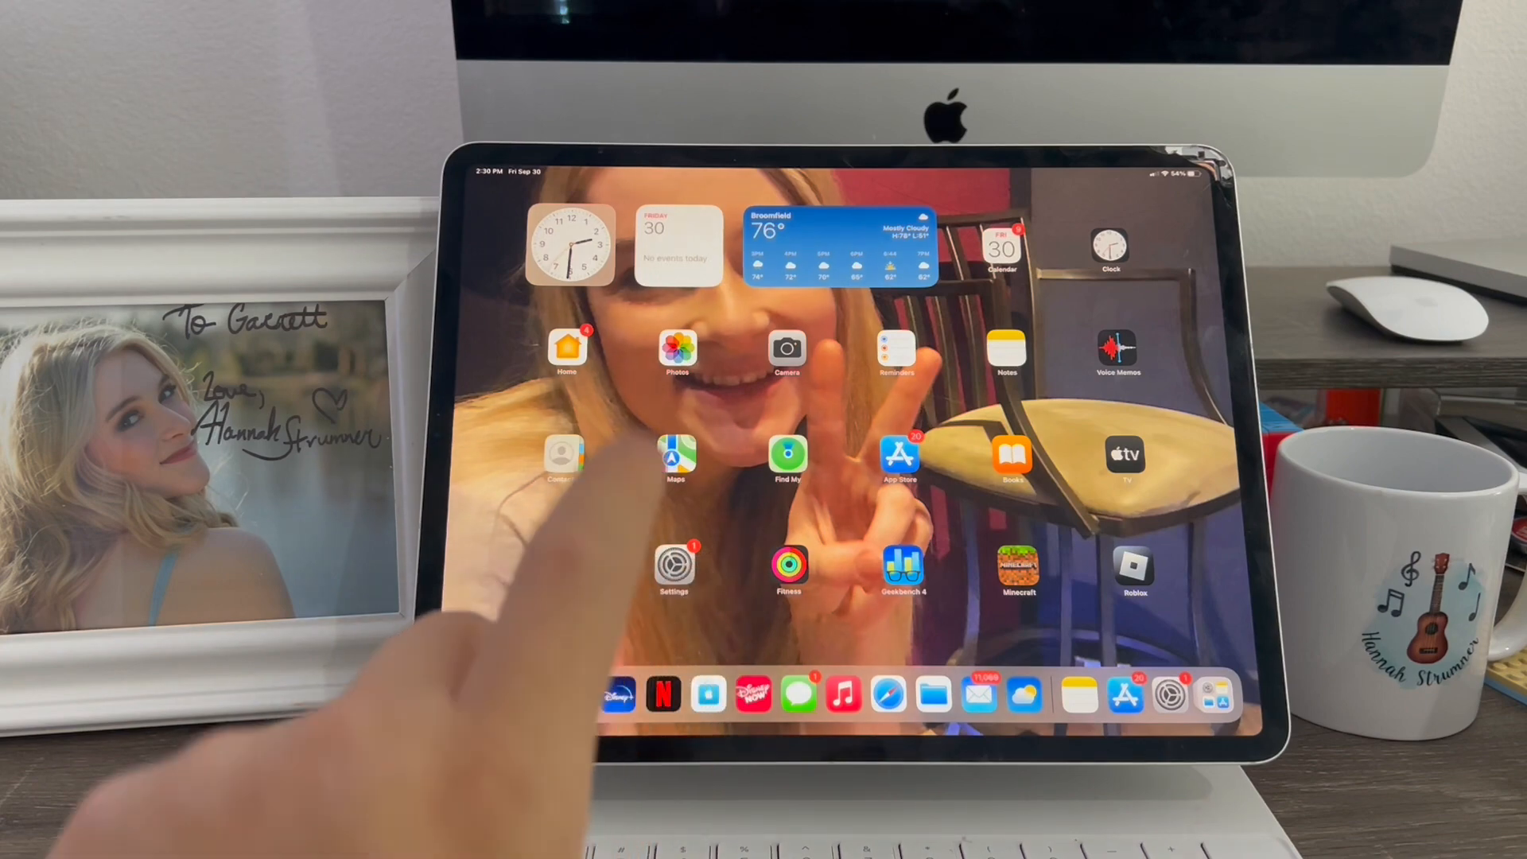
- Reach the Control Center settings from the Settings app to enable Stage Manager
{"action": "left_click", "coordinate": [675, 573]}
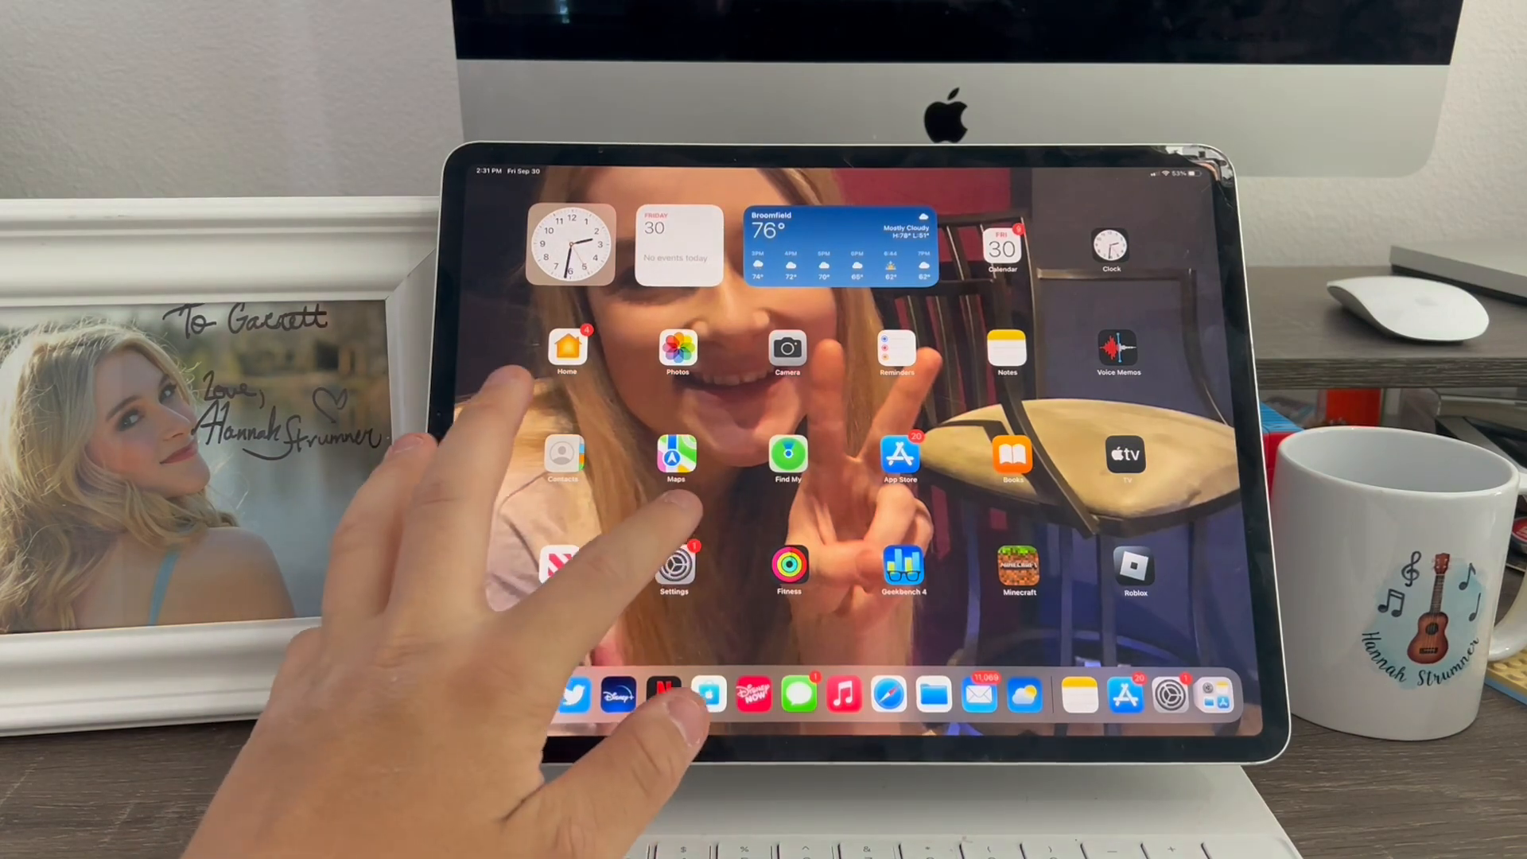
{"action": "left_click", "coordinate": [675, 565]}
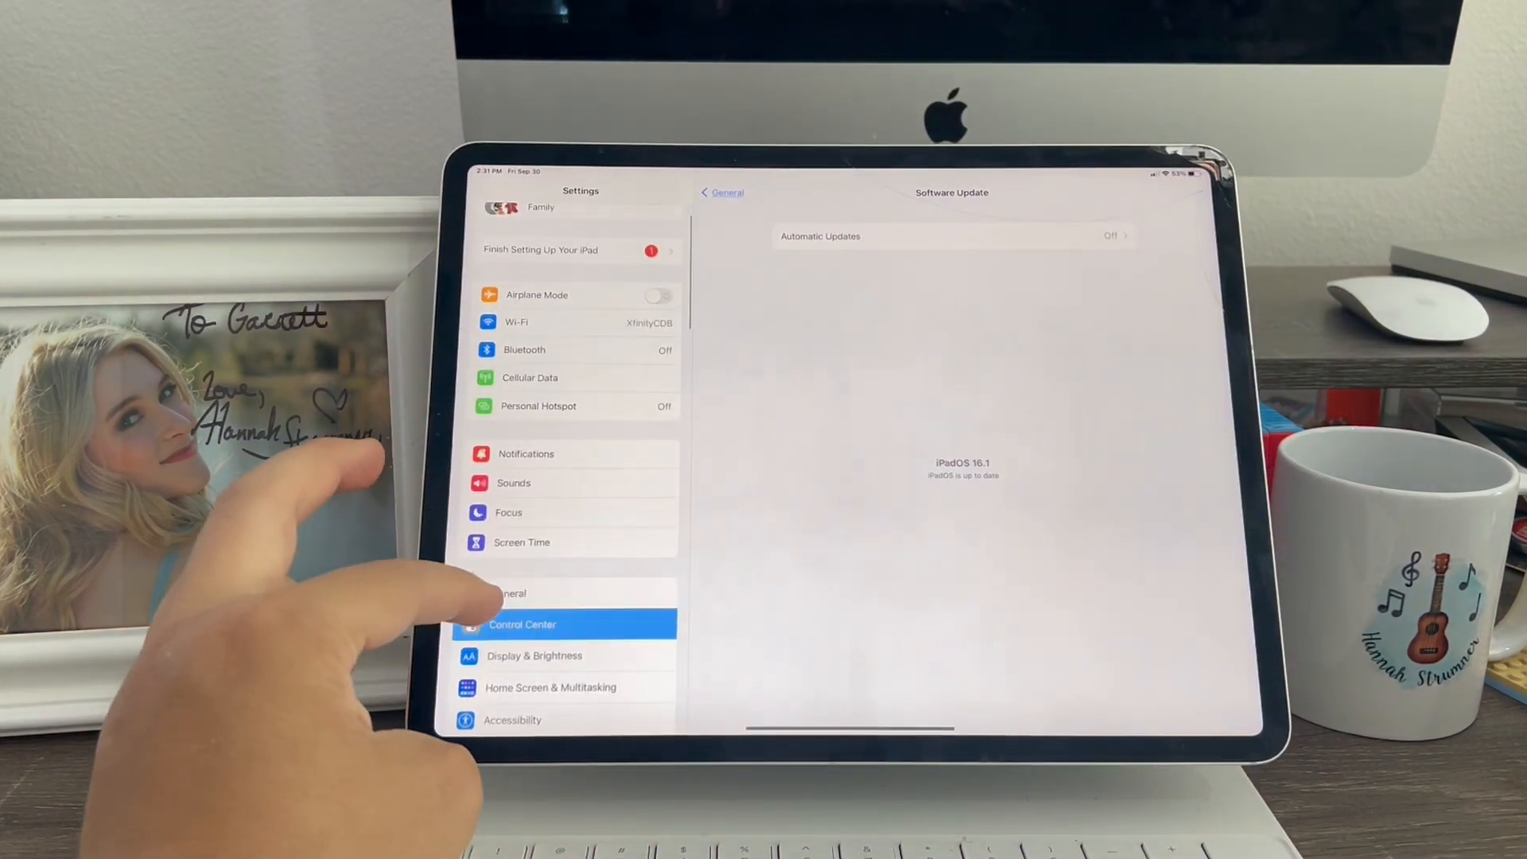
{"action": "left_click", "coordinate": [522, 624]}
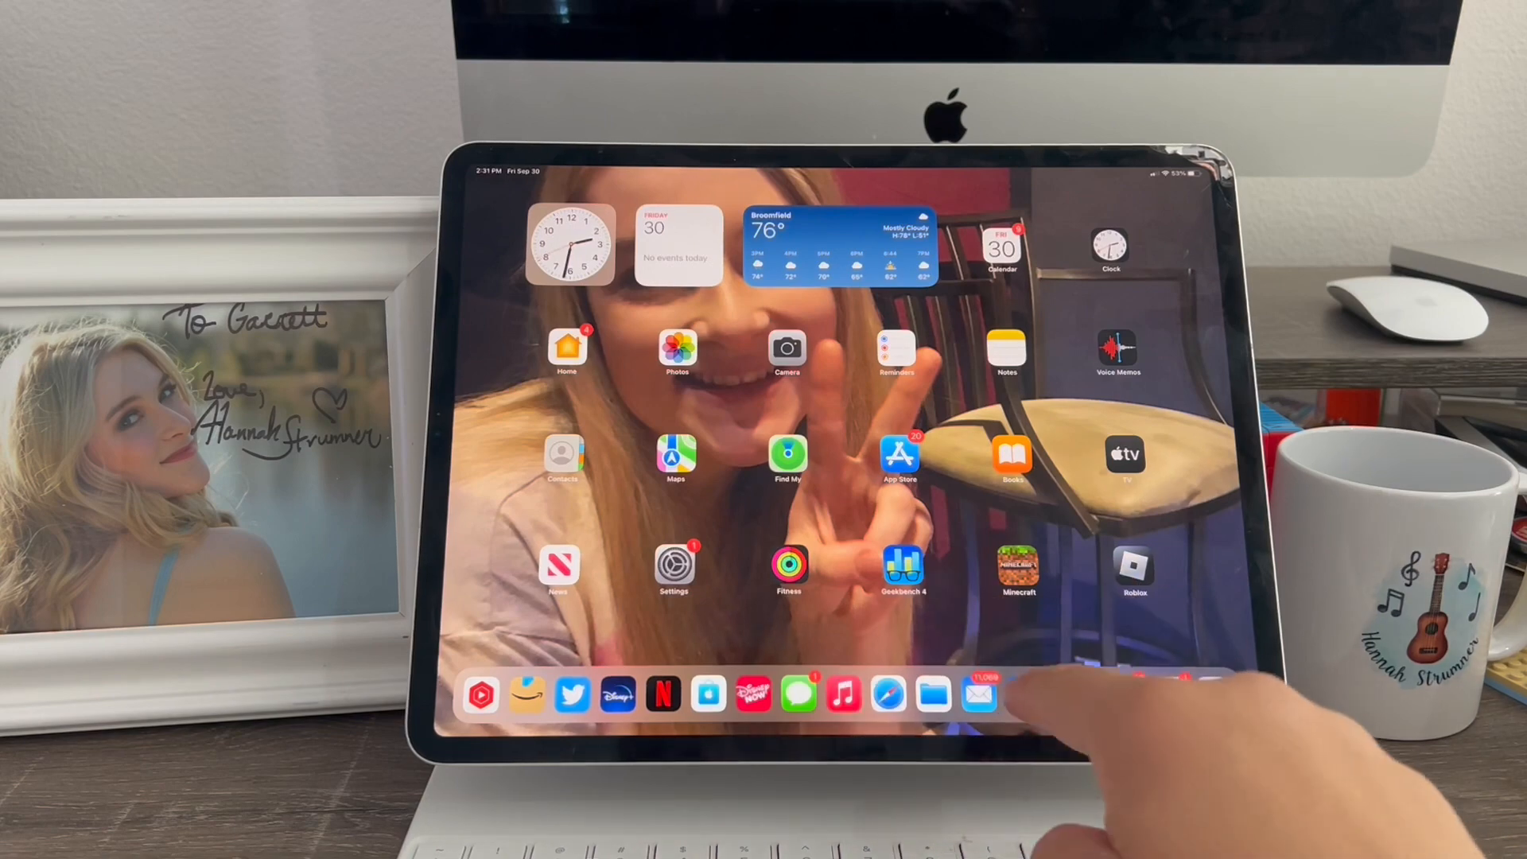
- Add Music and then the App Store so four windows show with Notes and Weather
{"action": "left_click", "coordinate": [1022, 696]}
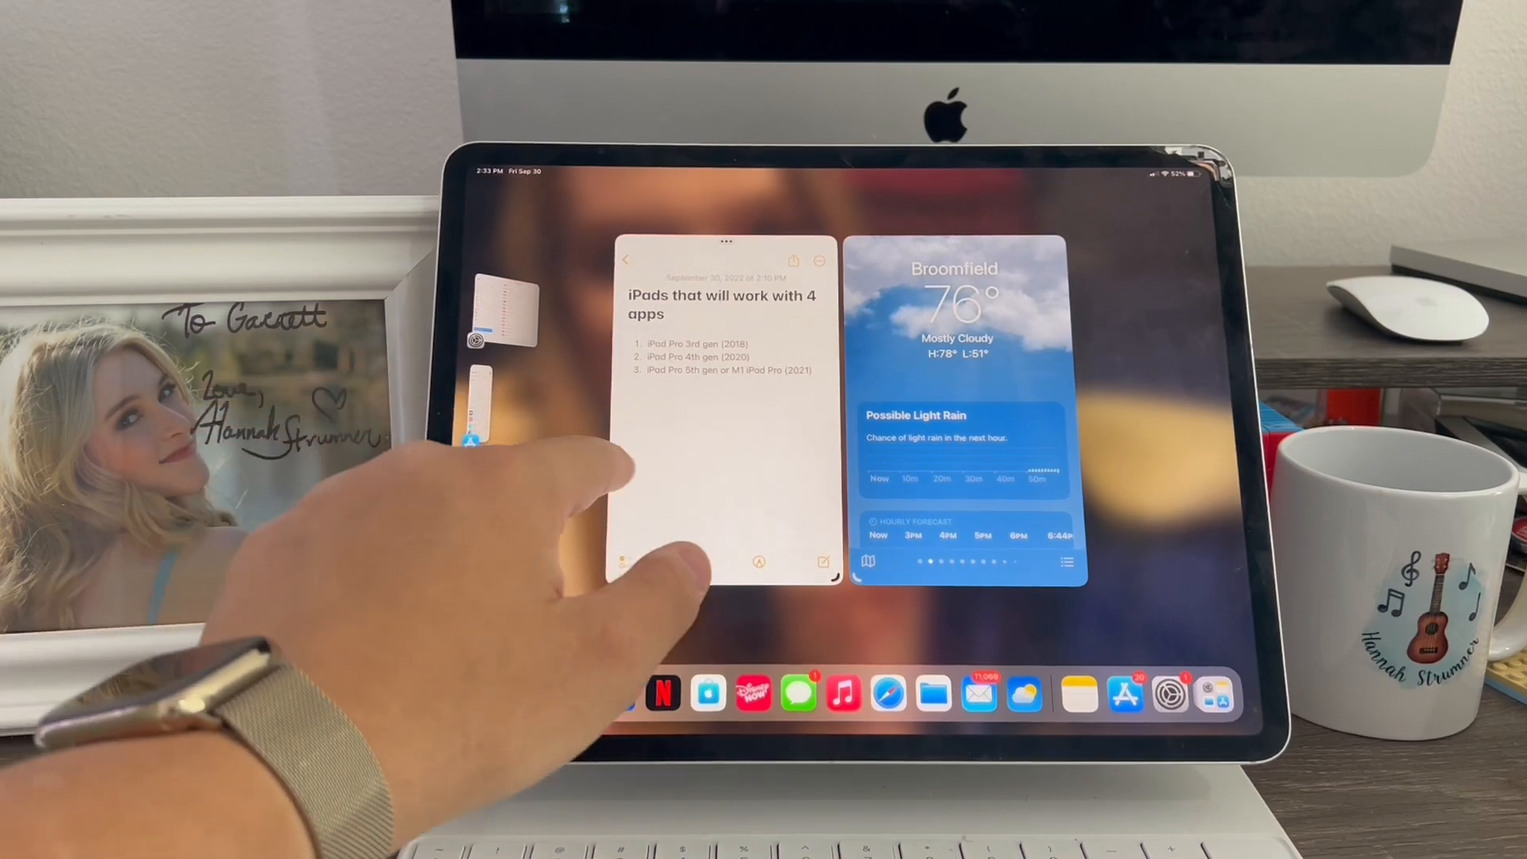
{"action": "left_click", "coordinate": [721, 468]}
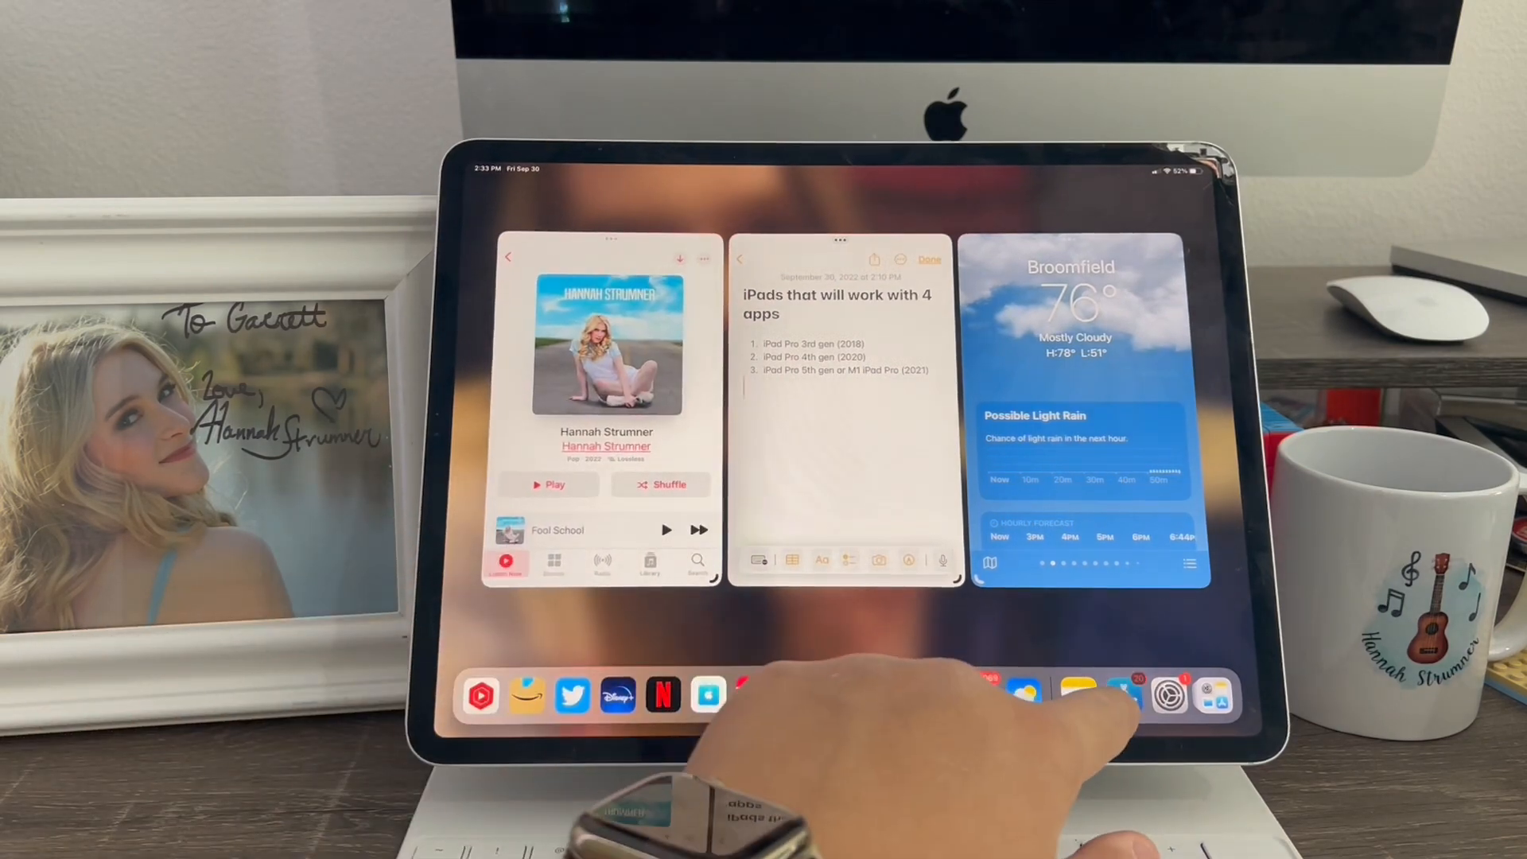
{"action": "left_click", "coordinate": [1124, 695]}
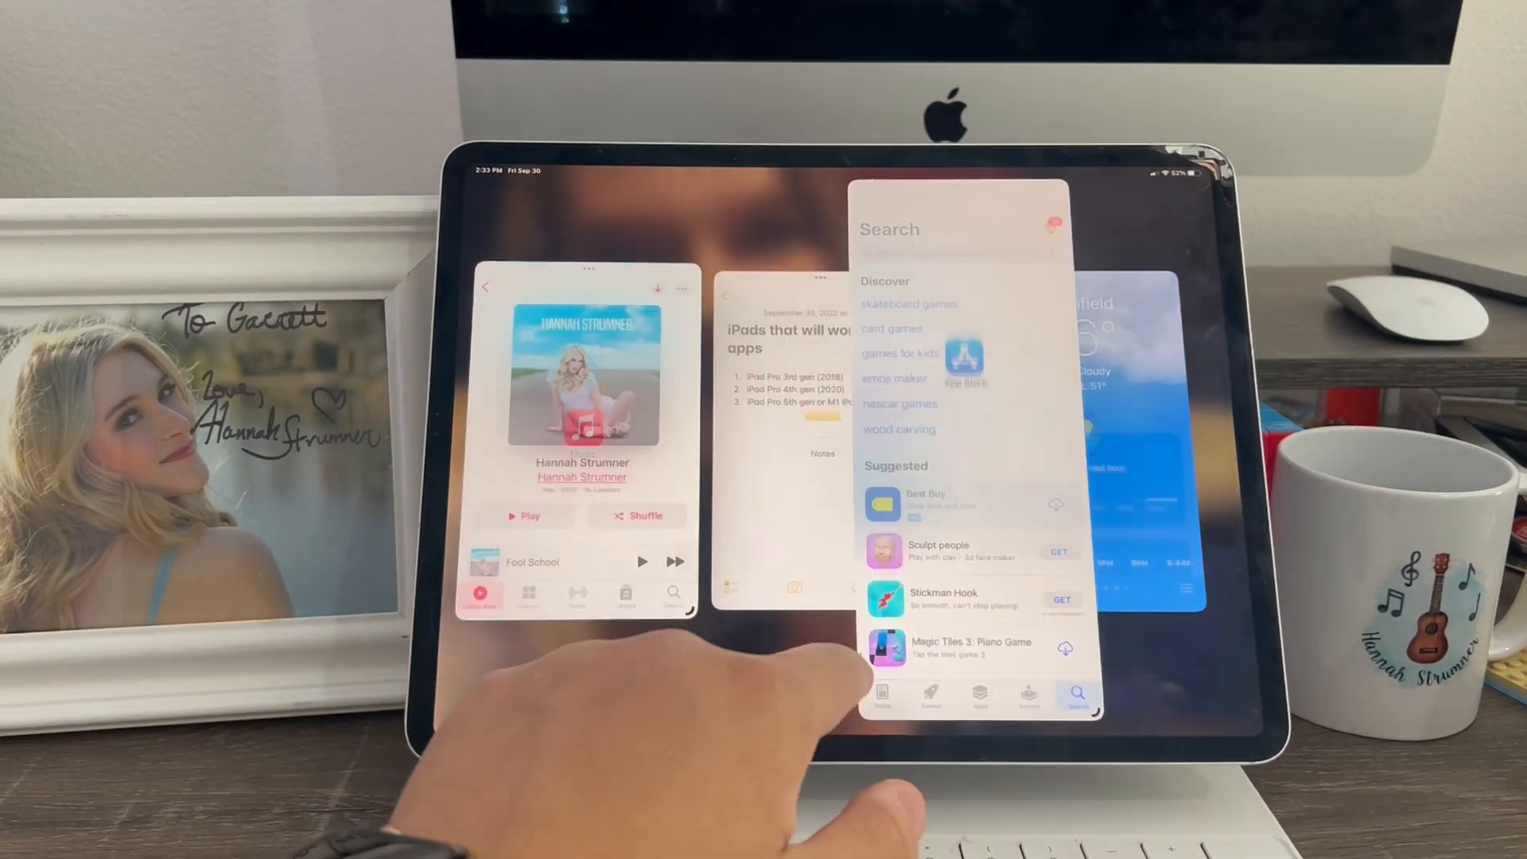